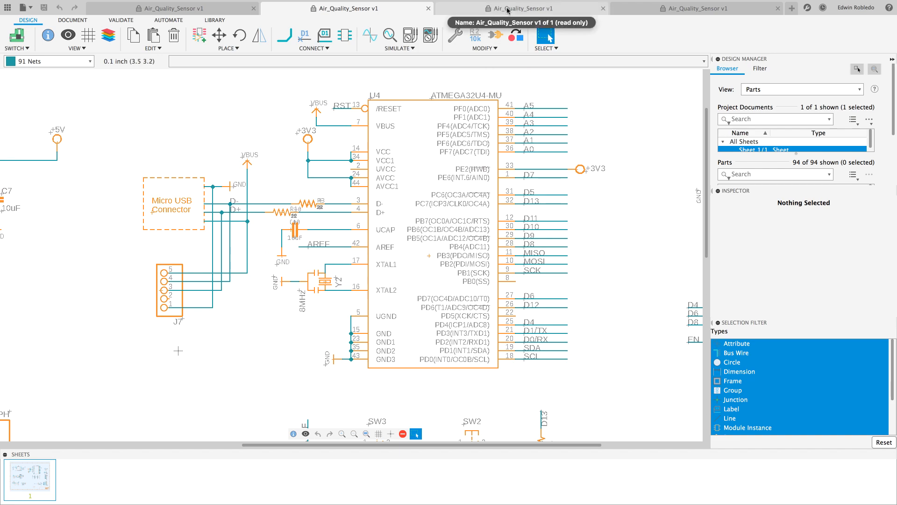
Step: View the Air_Quality_Sensor board as a 3D PCB model
left_click(521, 9)
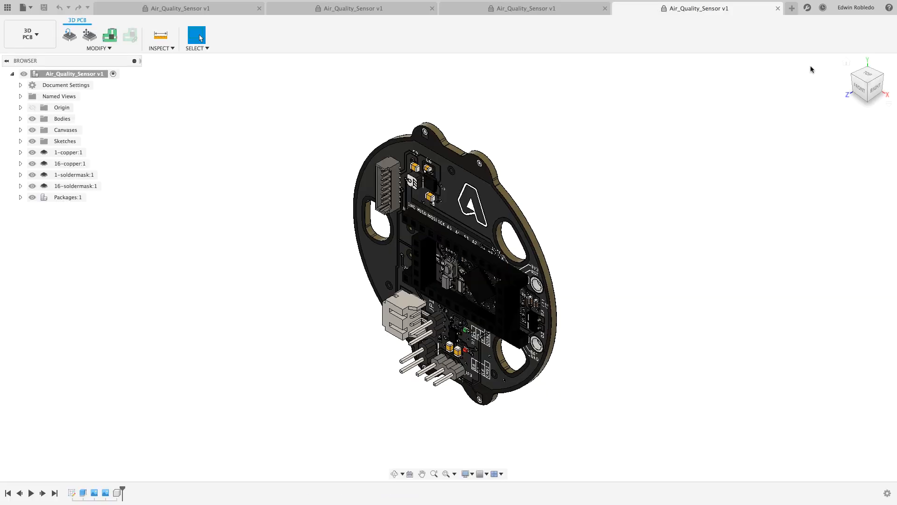
scroll("down", 3)
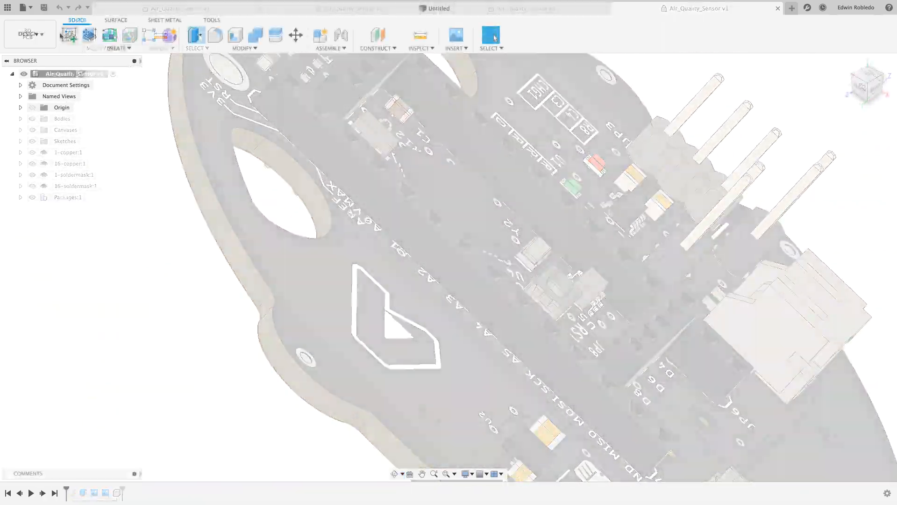
Step: Start a new electronics design from the File commands
left_click(31, 8)
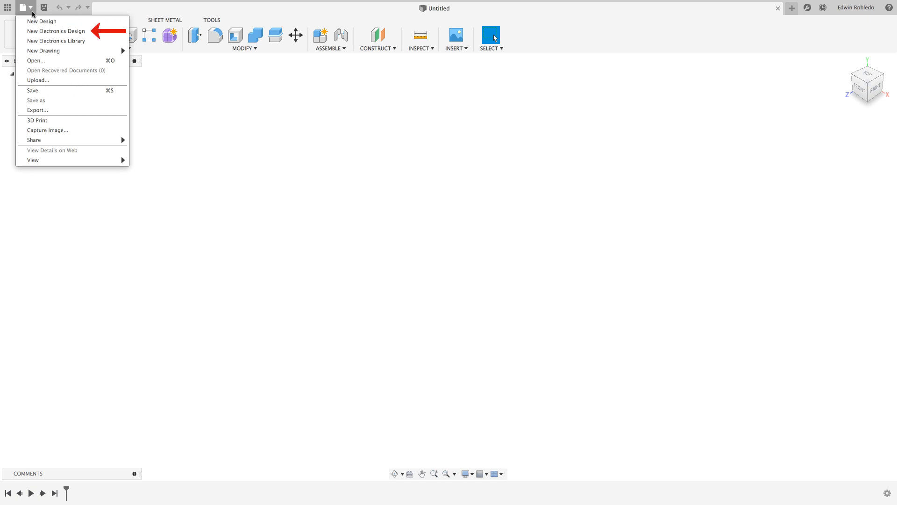
left_click(56, 30)
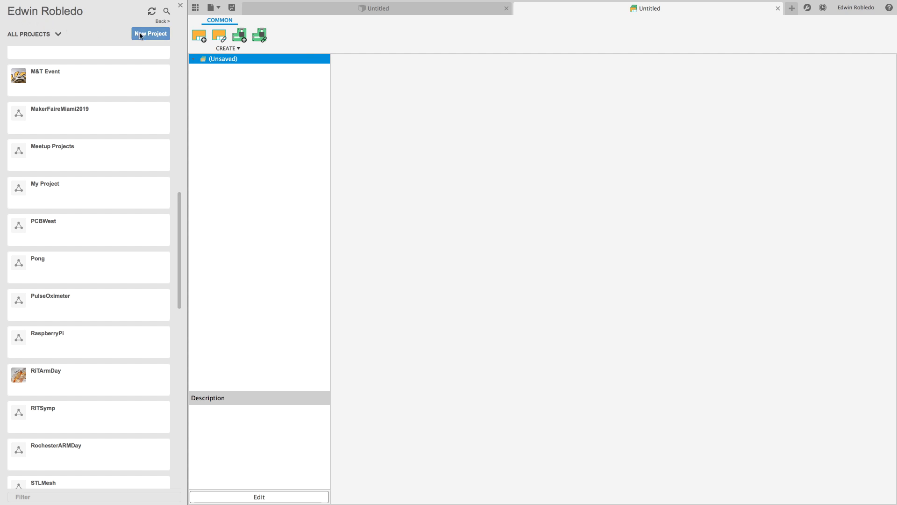
Step: Create a new project named 'Smar...' in the Data Panel
left_click(150, 34)
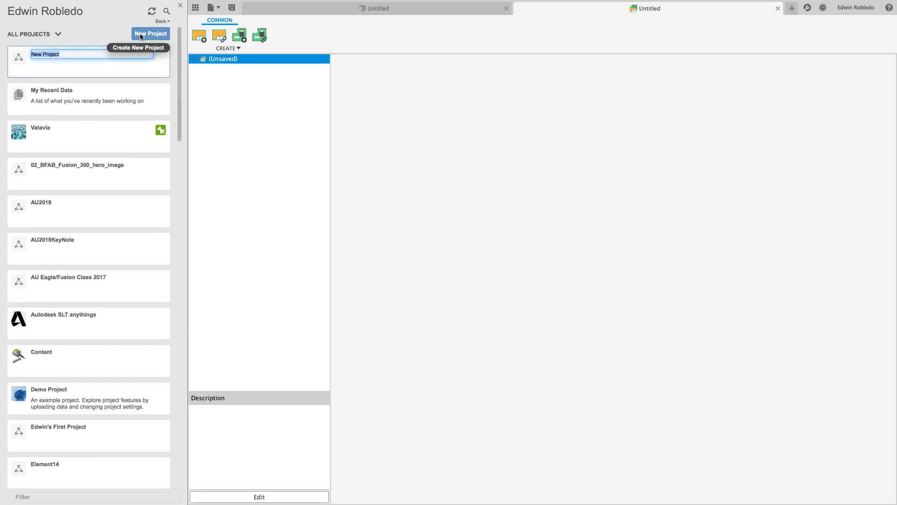
type("Smar")
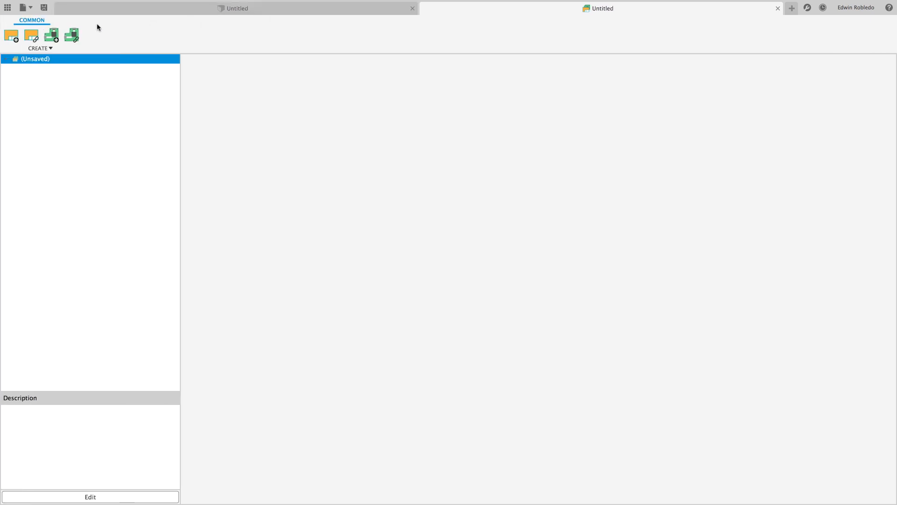
left_click(44, 7)
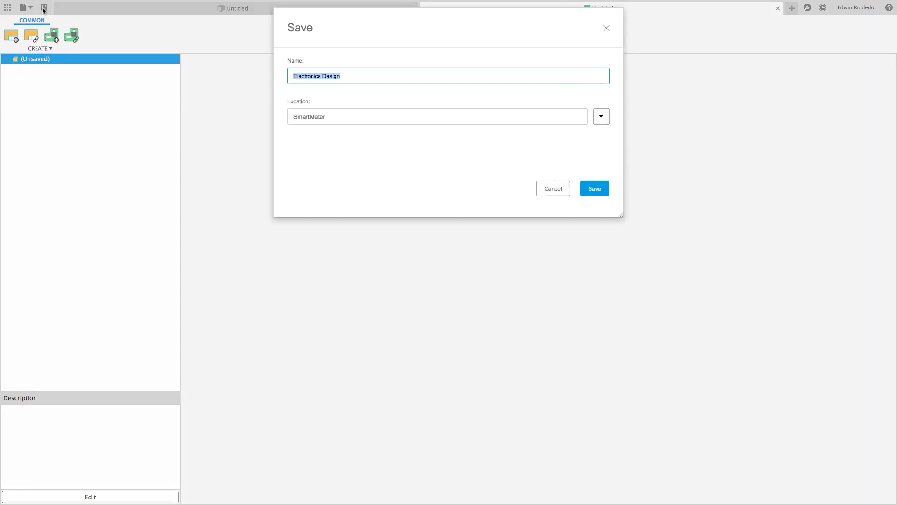
type("SmartMeter")
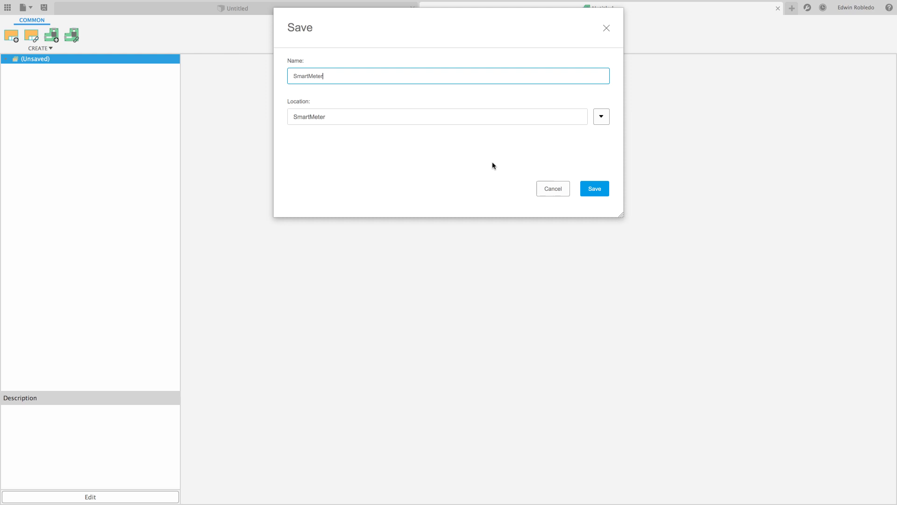
left_click(594, 189)
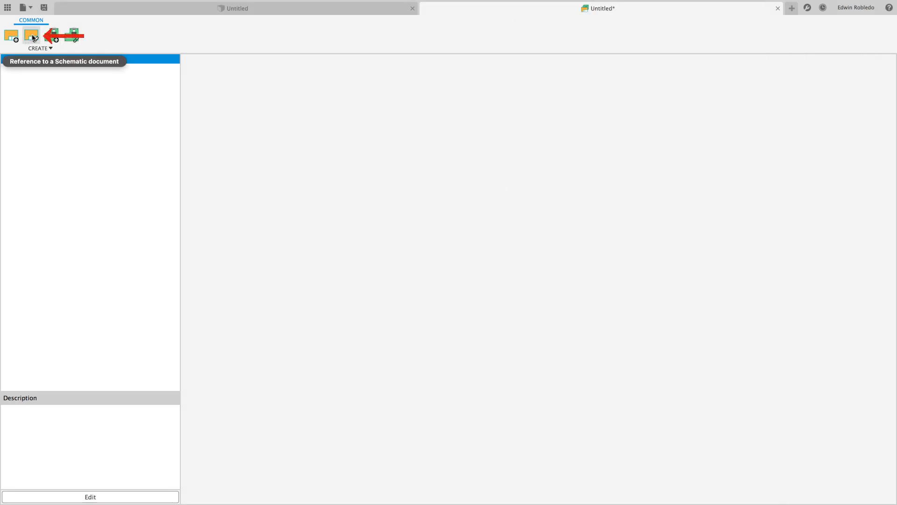
Step: Reference the schematic 52104-101-REV-A-Fusion.sch from this computer into the design
left_click(31, 35)
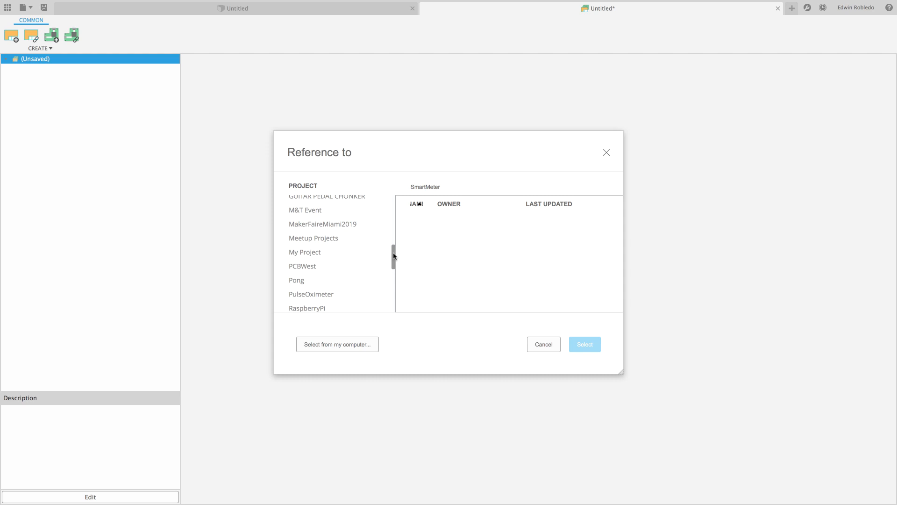
left_click(337, 344)
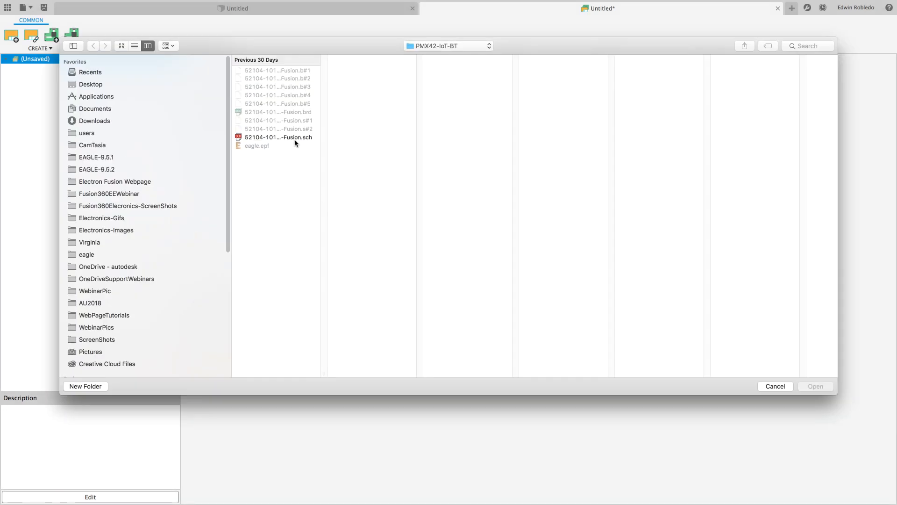
left_click(279, 136)
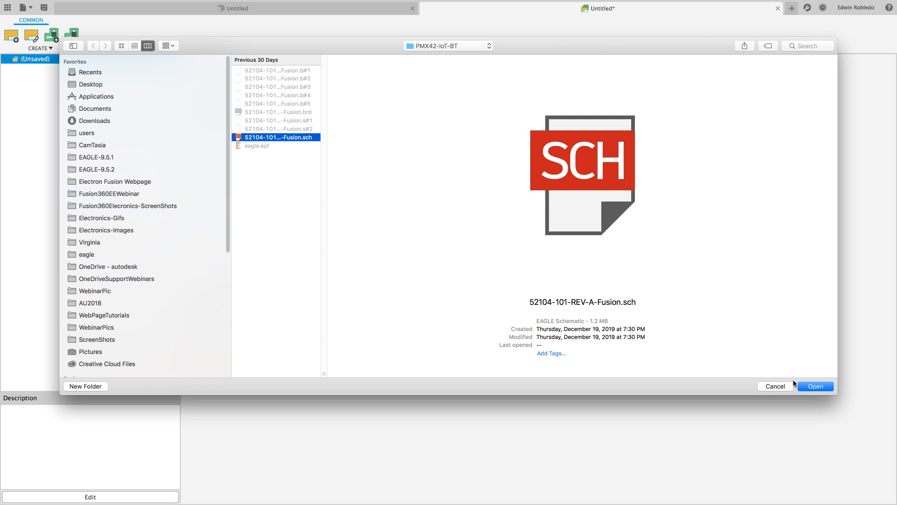
left_click(815, 386)
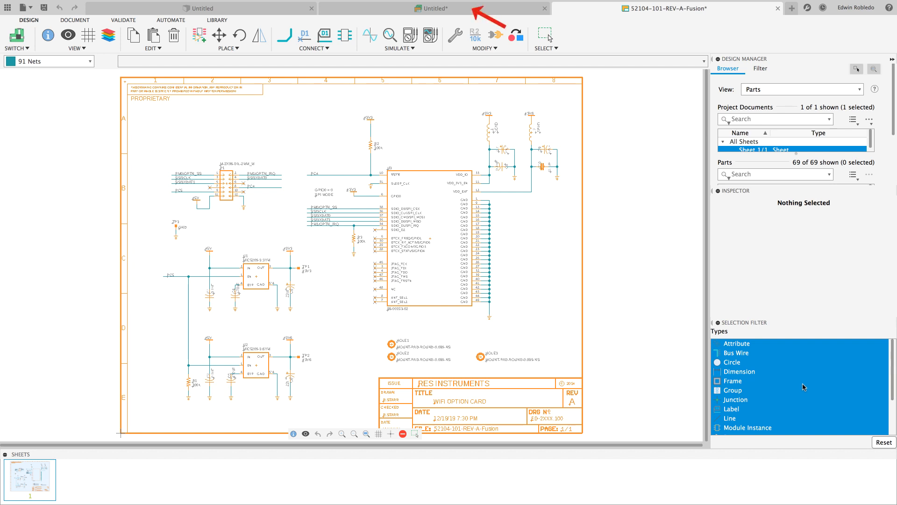
Step: Reference the matching 52104-101-REV-A-Fusion.brd board file from this computer into the design
left_click(419, 8)
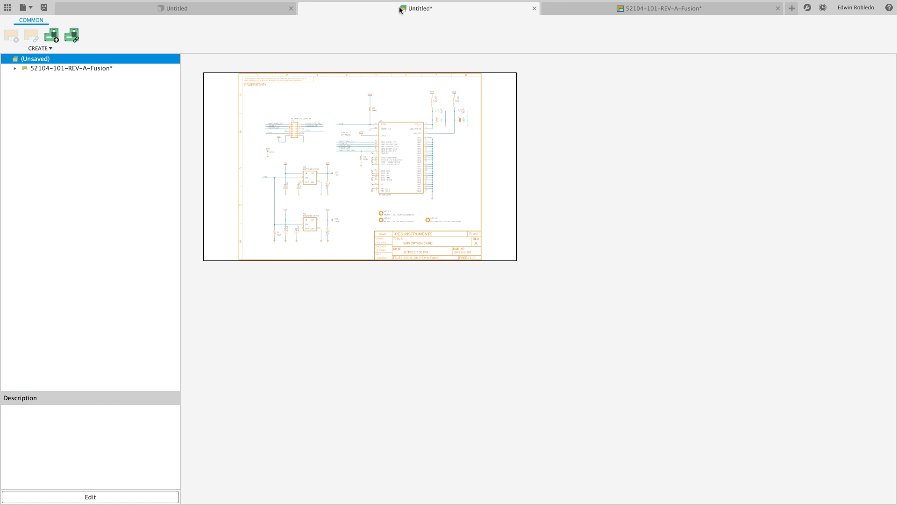
left_click(71, 34)
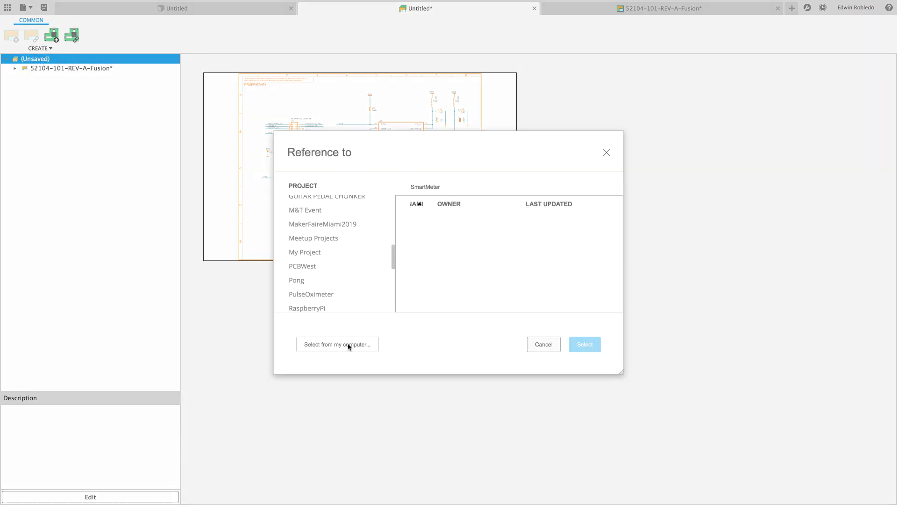
left_click(338, 344)
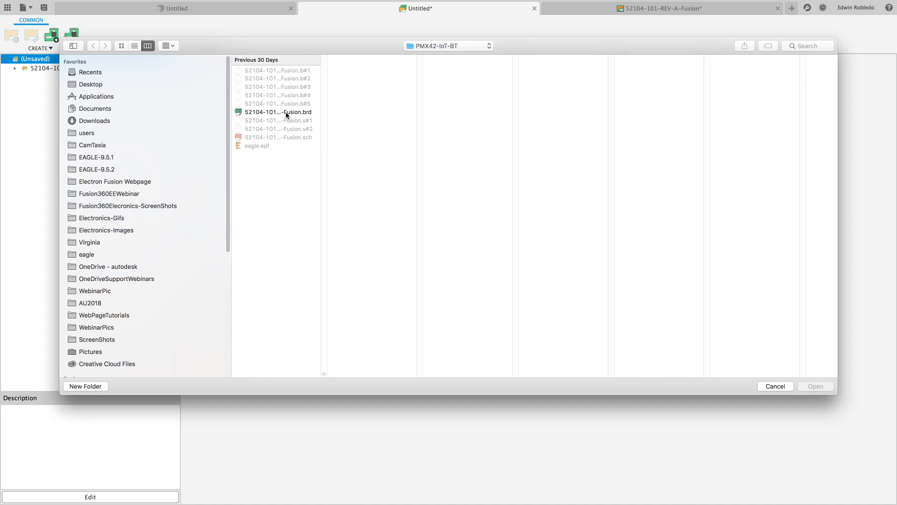
left_click(278, 111)
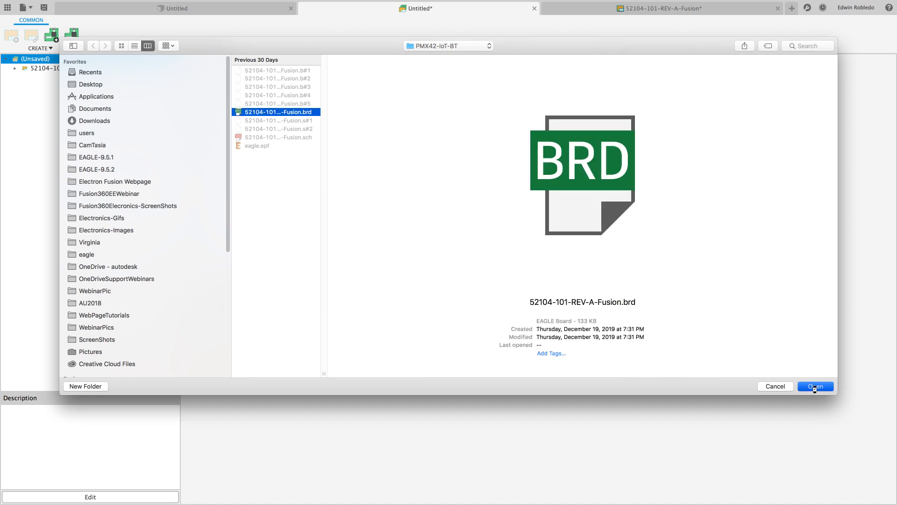
left_click(816, 386)
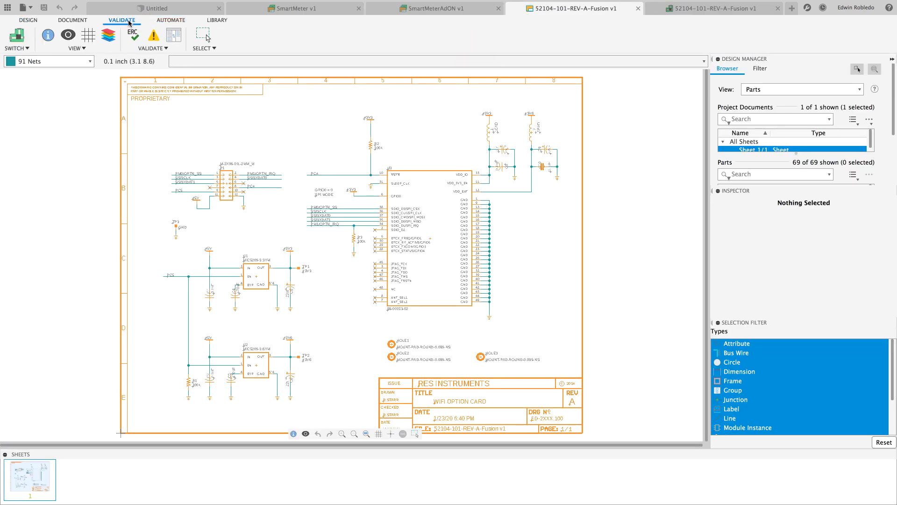
Step: Run ERC on the REV-A schematic, confirming no errors, and dismiss the results
left_click(132, 35)
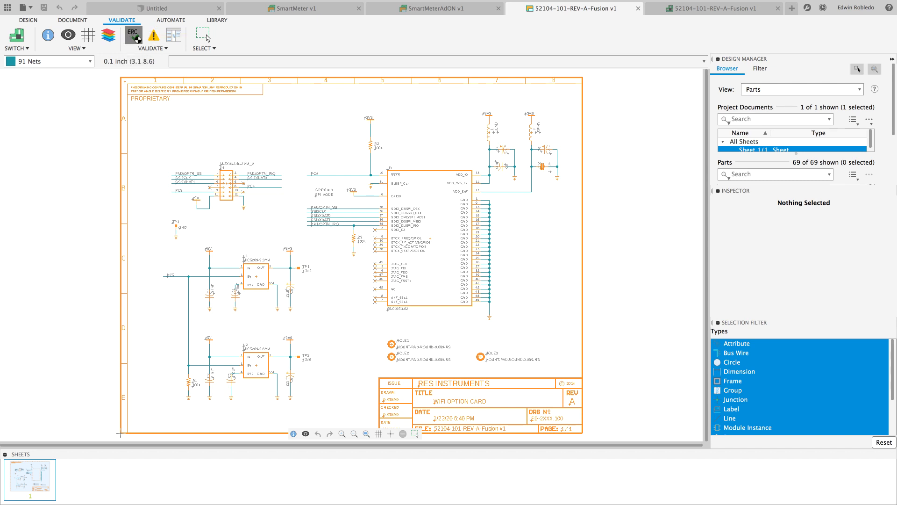
left_click(132, 34)
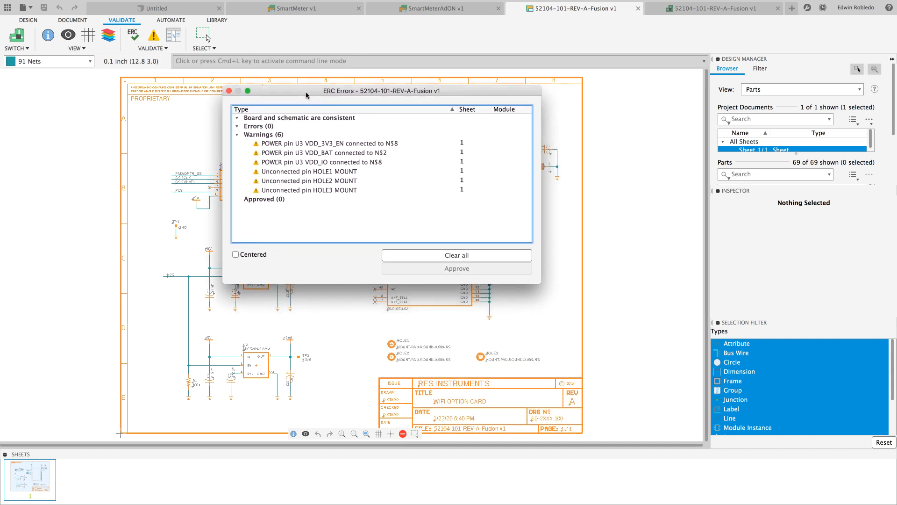
left_click(298, 118)
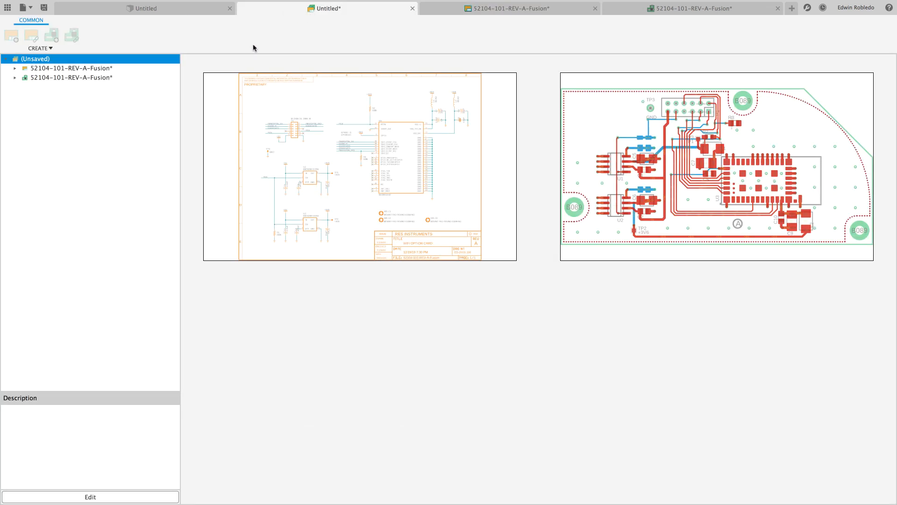
Step: Save the electronics design as SmartMeterAdON in the SmartMeter project
left_click(44, 7)
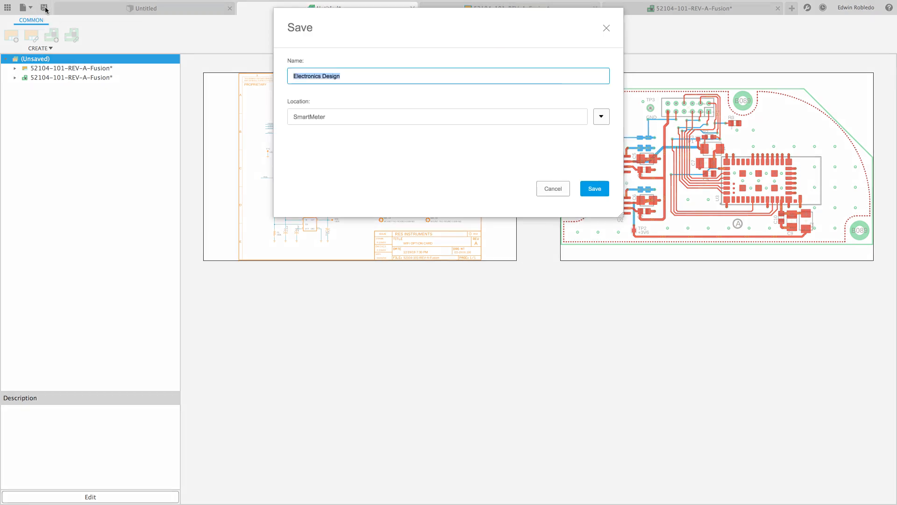
mouse_move(344, 109)
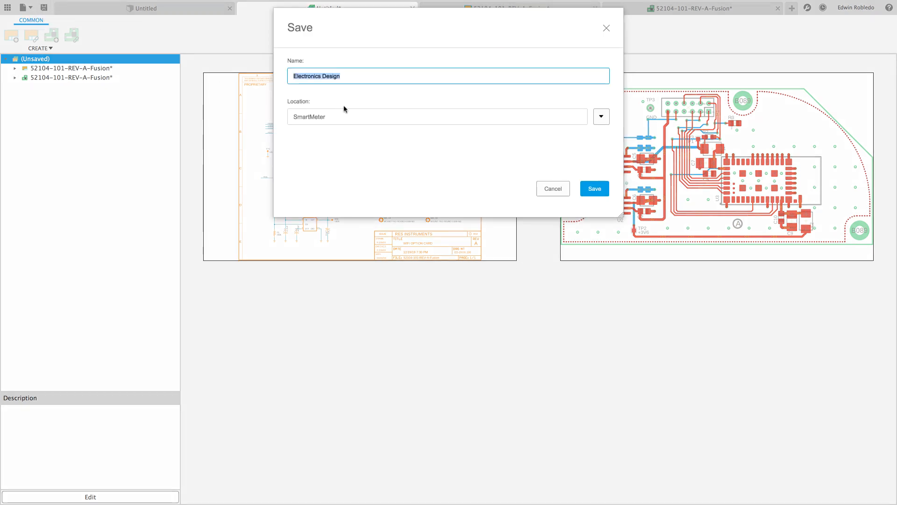
type("SmartMeterAdON")
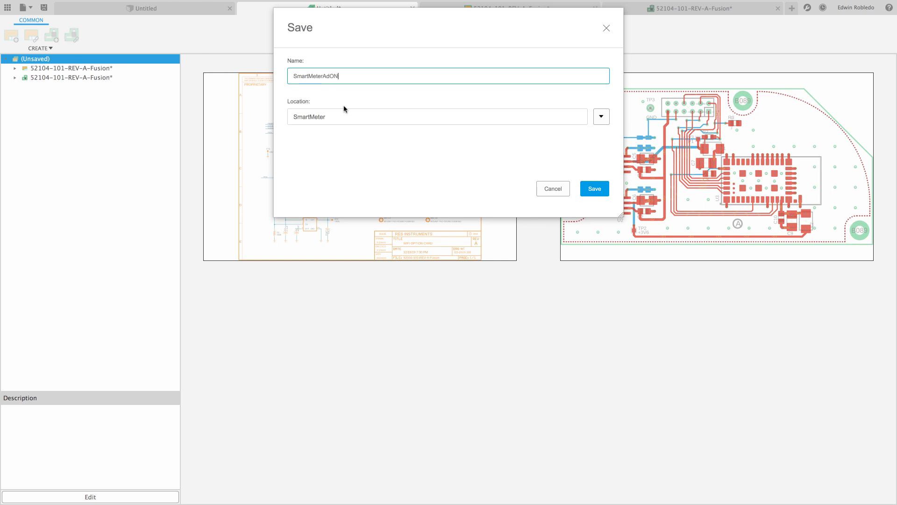
left_click(594, 188)
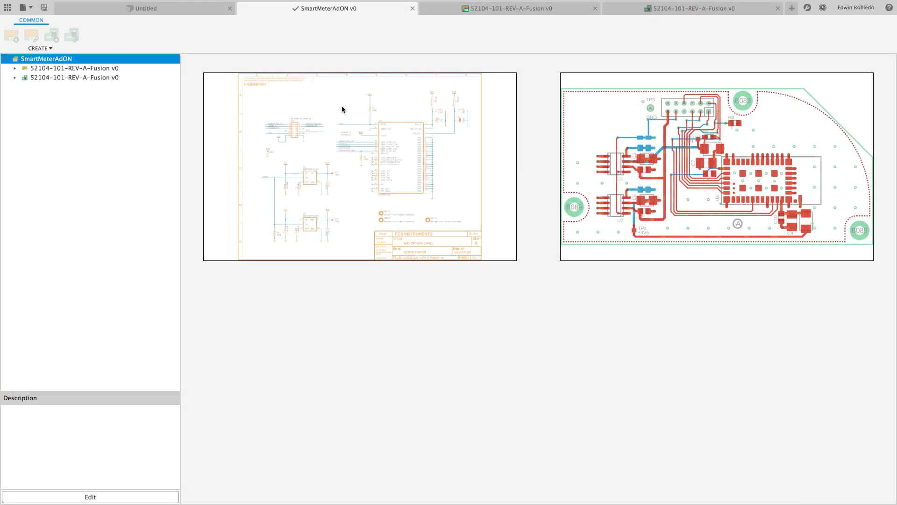